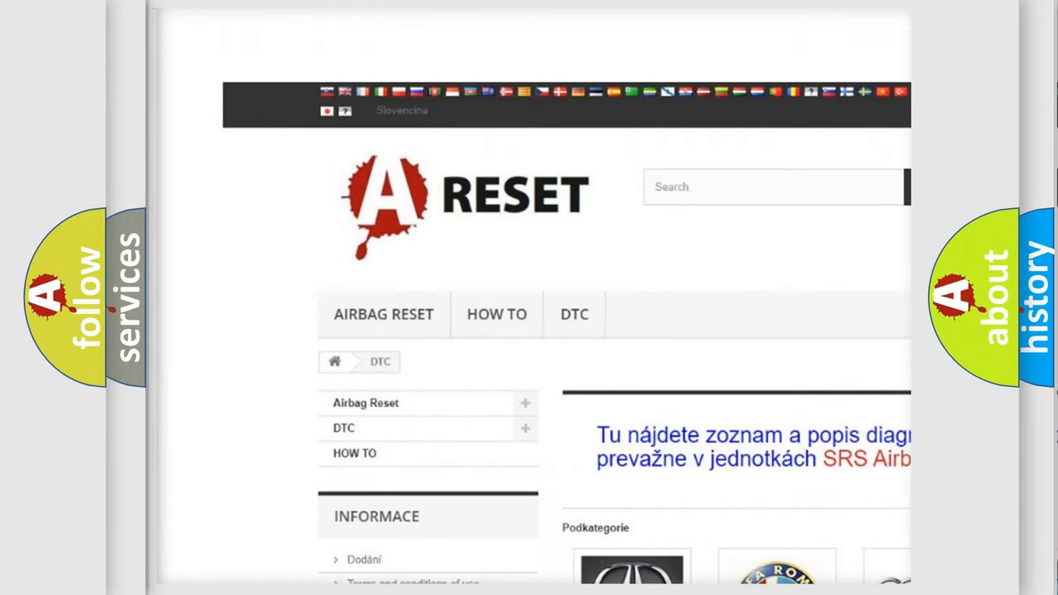
Navigate from the DTC category page to the Alfa Romeo DTC page and scroll its code list into view.
scroll("down", 3)
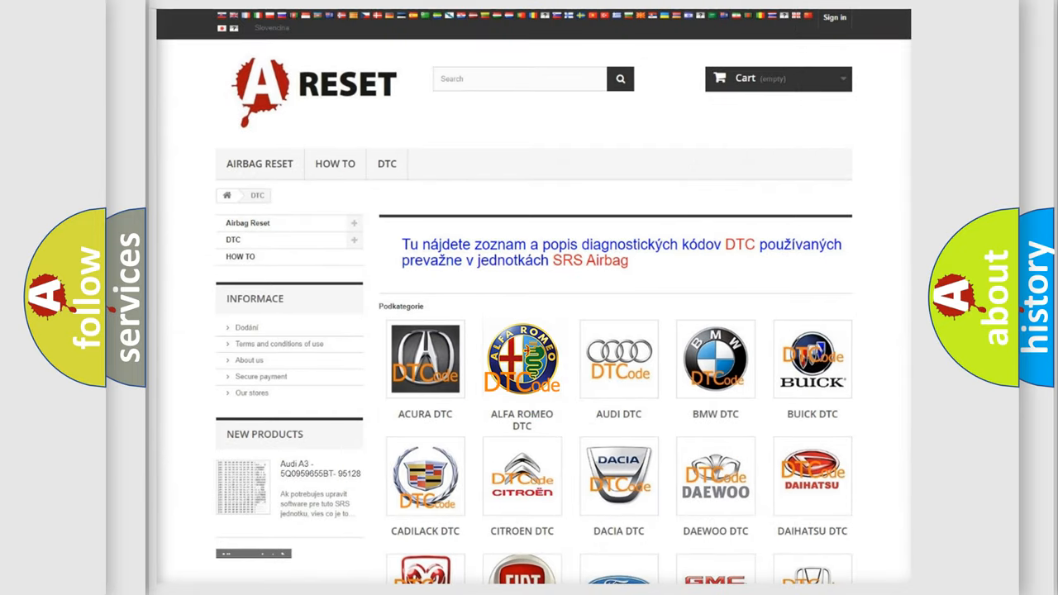
left_click(523, 359)
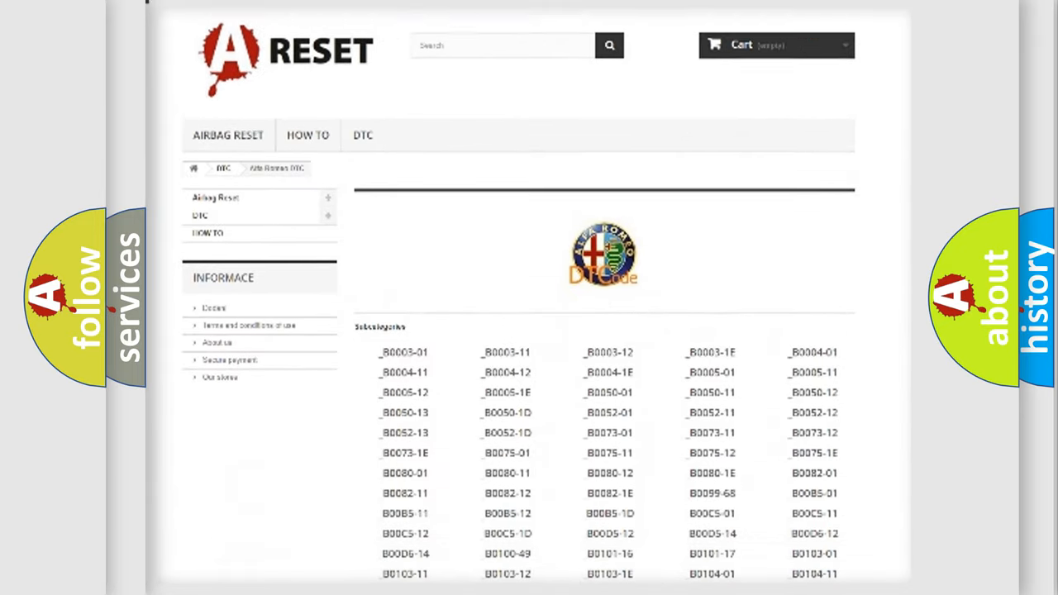
scroll("down", 3)
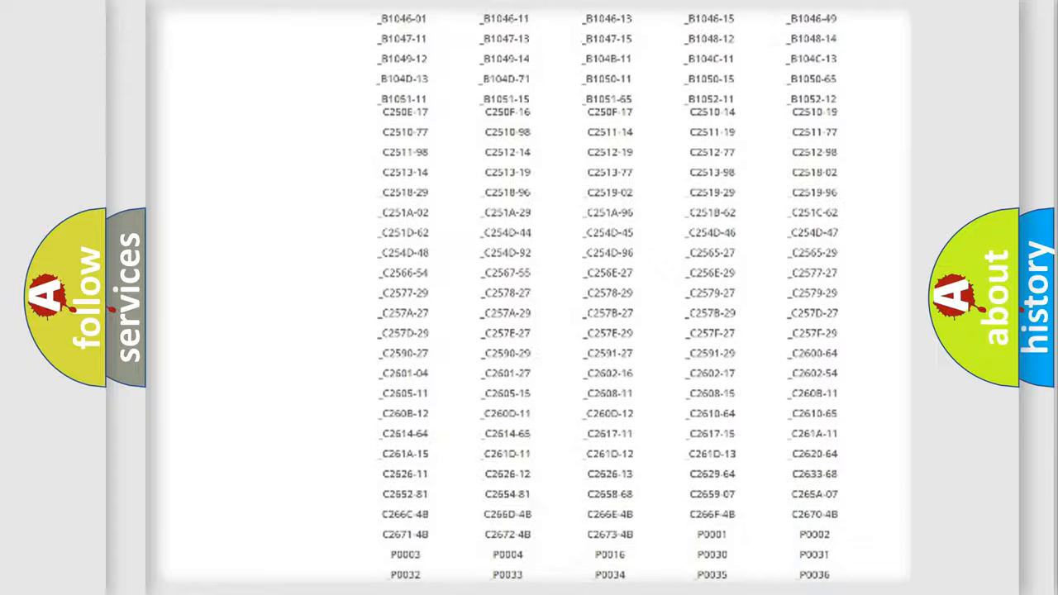